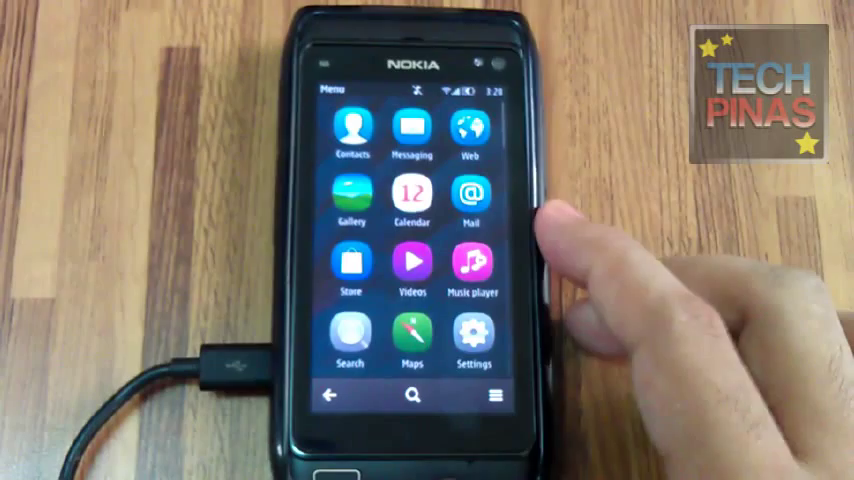
Reach Device manager via Settings > Phone > Phone management to view software version details
left_click(472, 336)
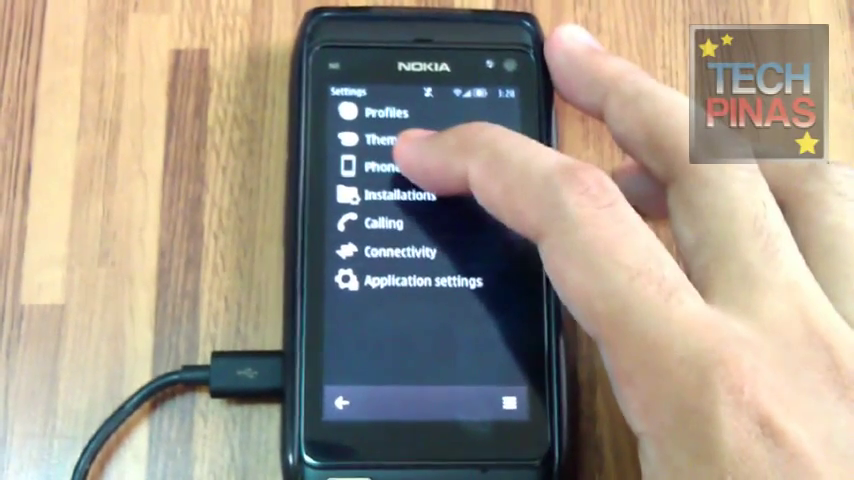
left_click(384, 164)
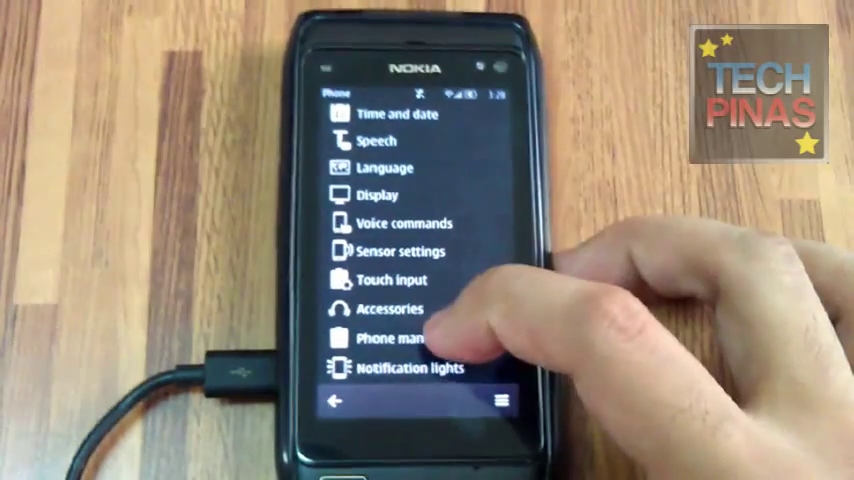
left_click(400, 338)
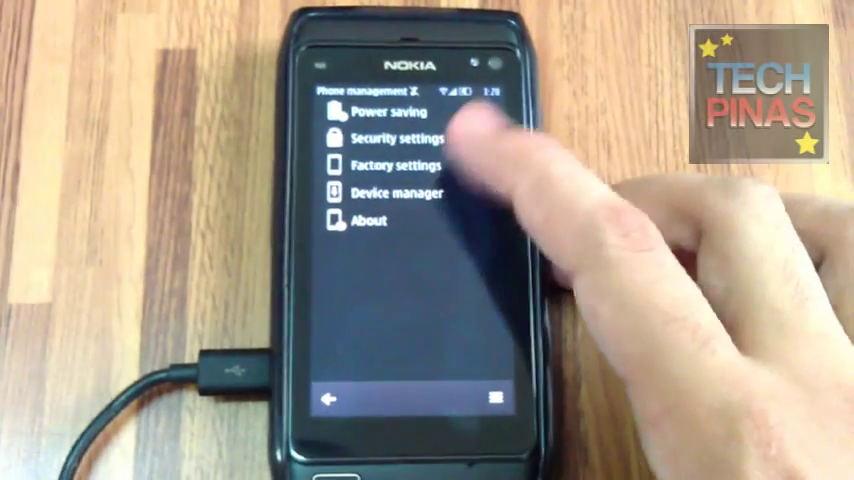
left_click(400, 192)
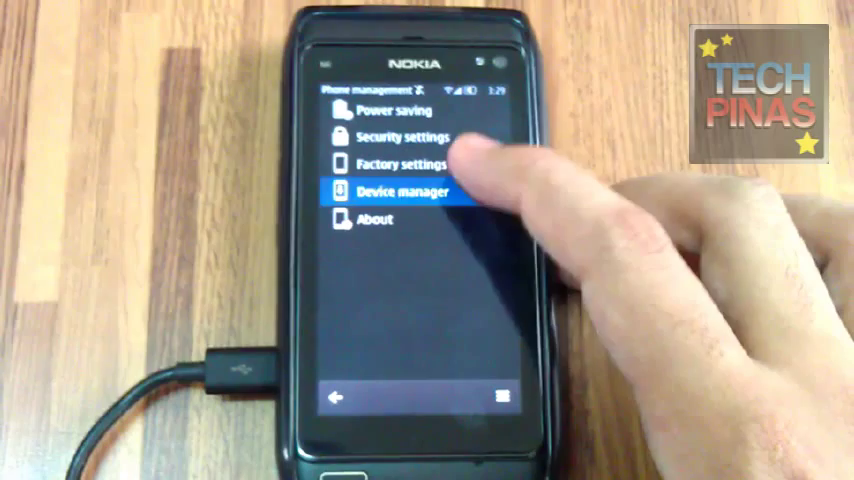
left_click(400, 192)
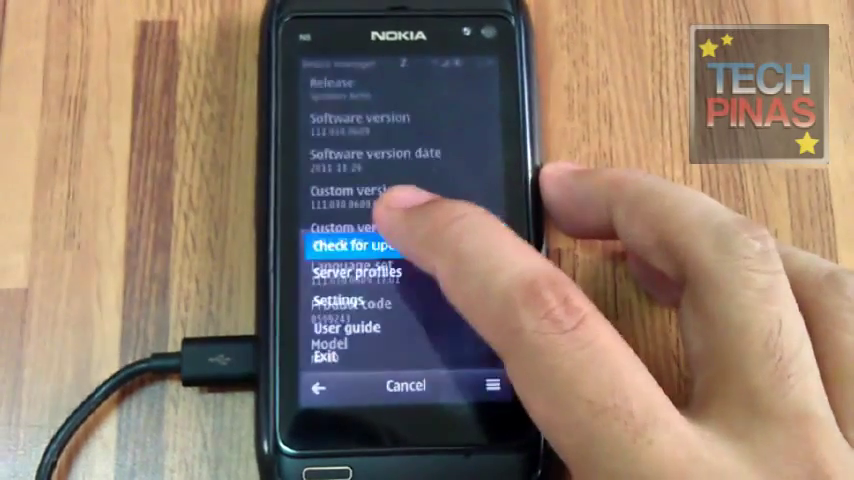
Check for updates, finding SW update v. 111.040.1511 of 12410 kB
left_click(356, 244)
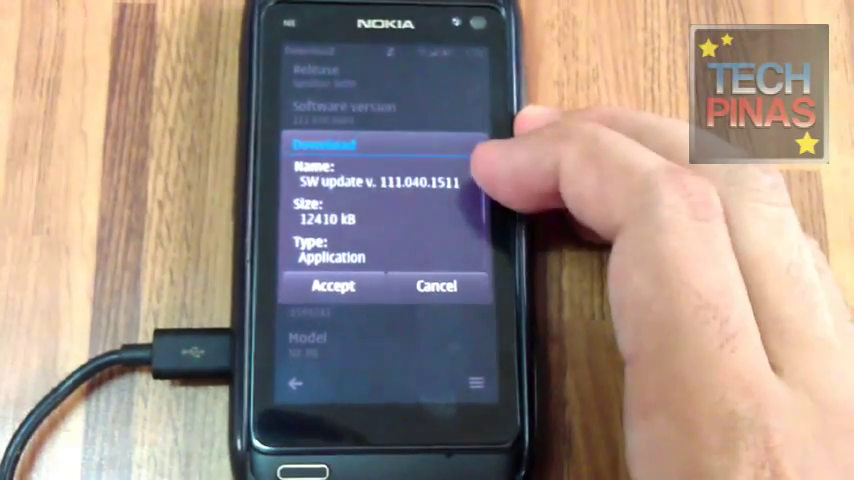
Accept downloading the update and dismiss the Memory low note
left_click(332, 296)
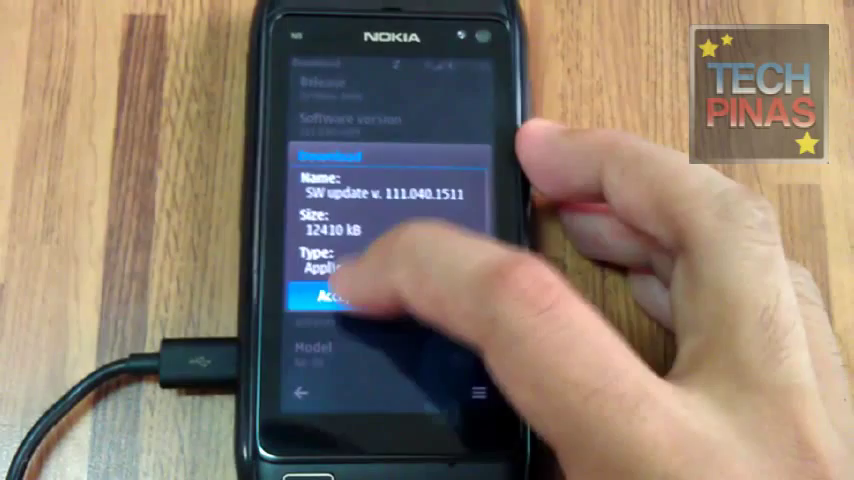
left_click(336, 300)
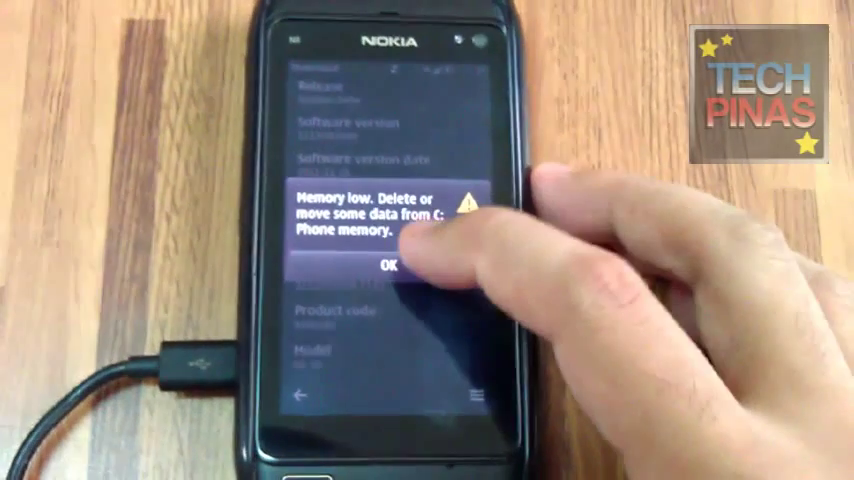
left_click(390, 264)
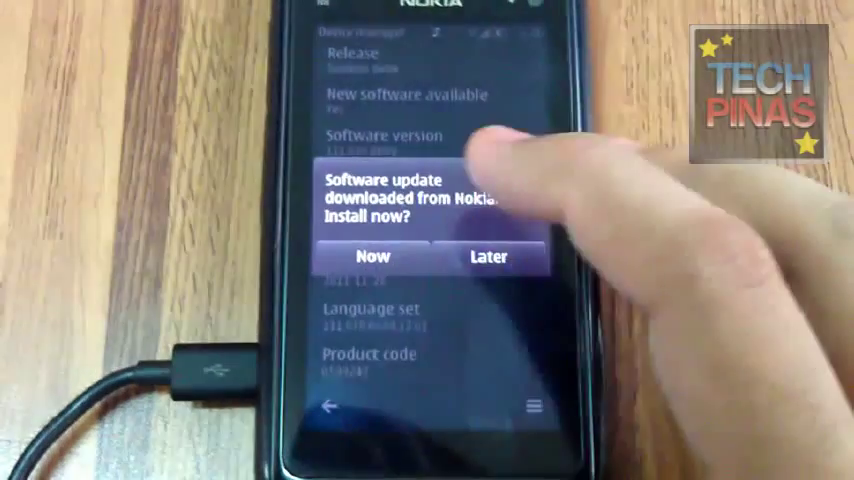
Install the update now, accepting the Phone updates warning so the phone restarts
left_click(372, 256)
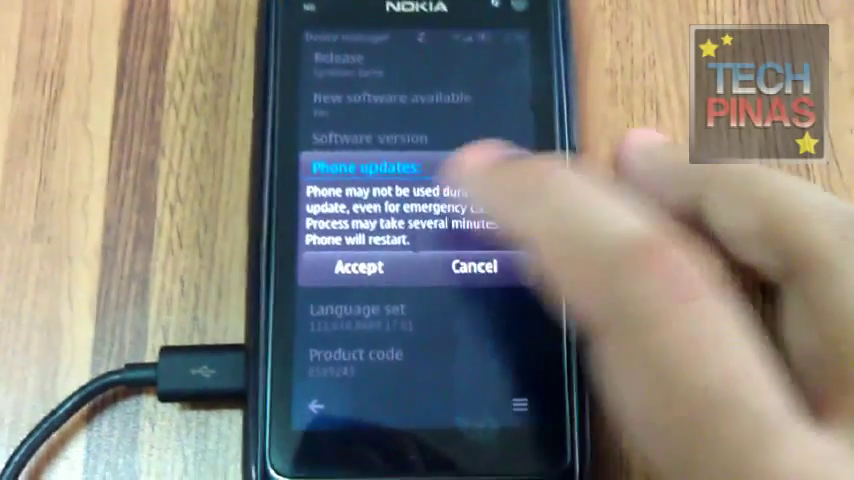
left_click(358, 268)
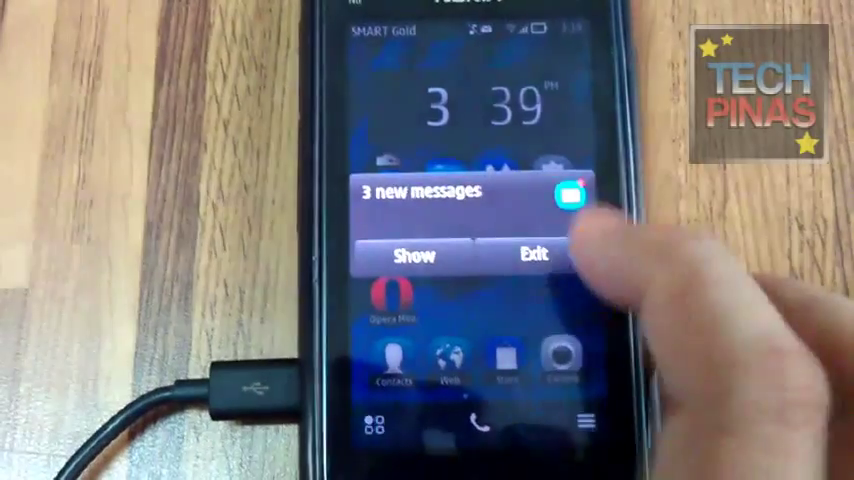
Exit the new messages note and return to the Settings list from the Menu
left_click(532, 252)
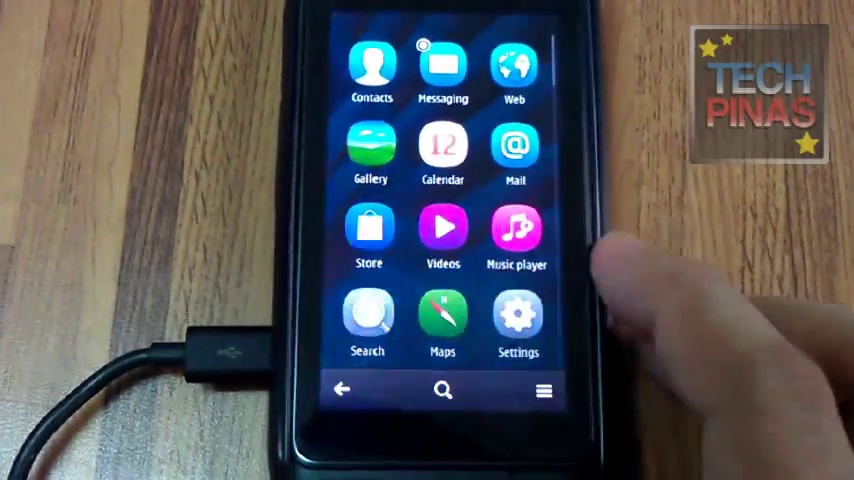
left_click(516, 316)
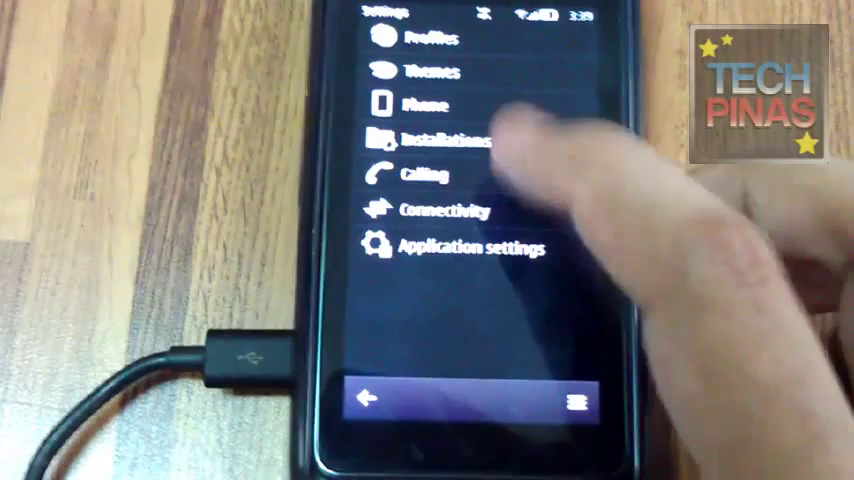